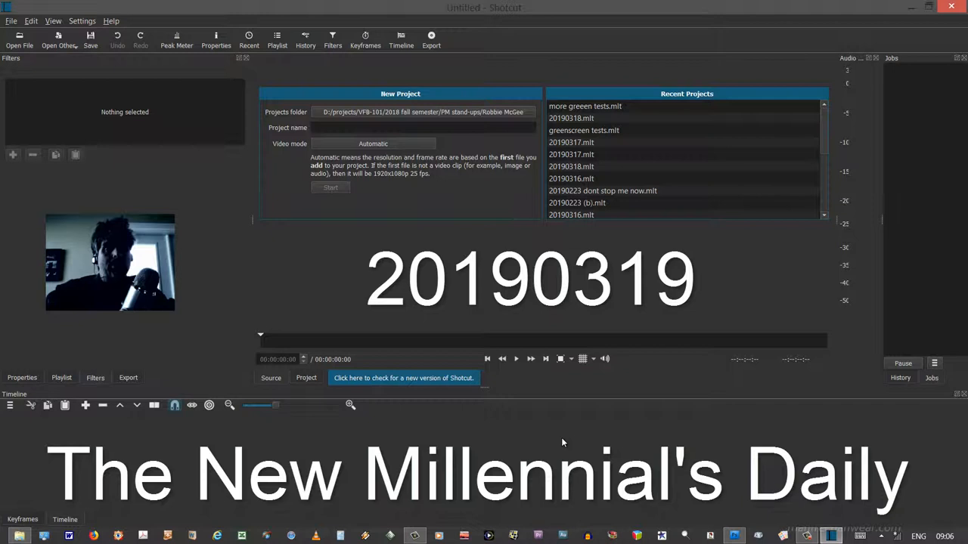
{"action": "mouse_move", "coordinate": [550, 462]}
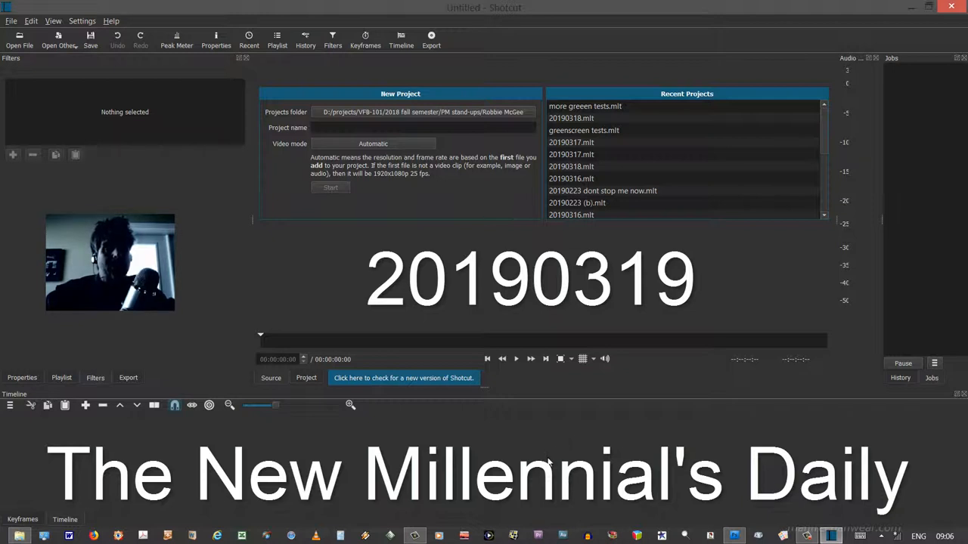